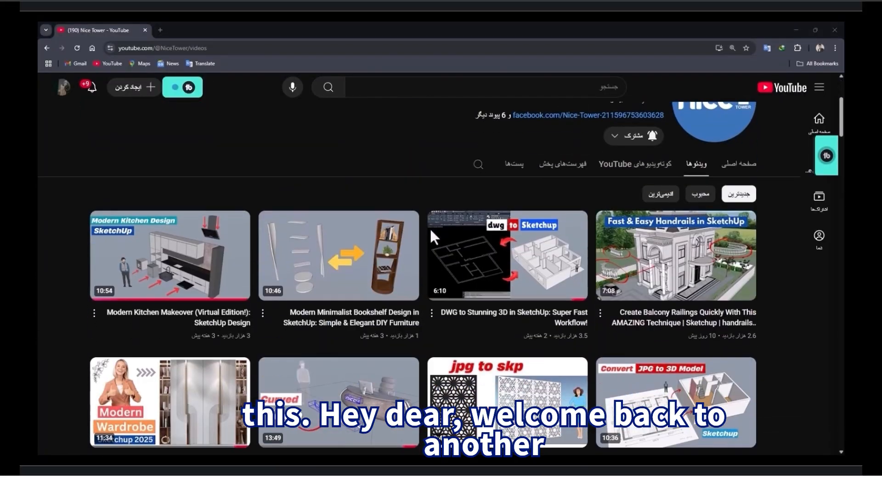
Step: Scroll down the channel's video list to reach the spiral staircase tutorial
{"action": "scroll", "scroll_direction": "down", "scroll_amount": 3}
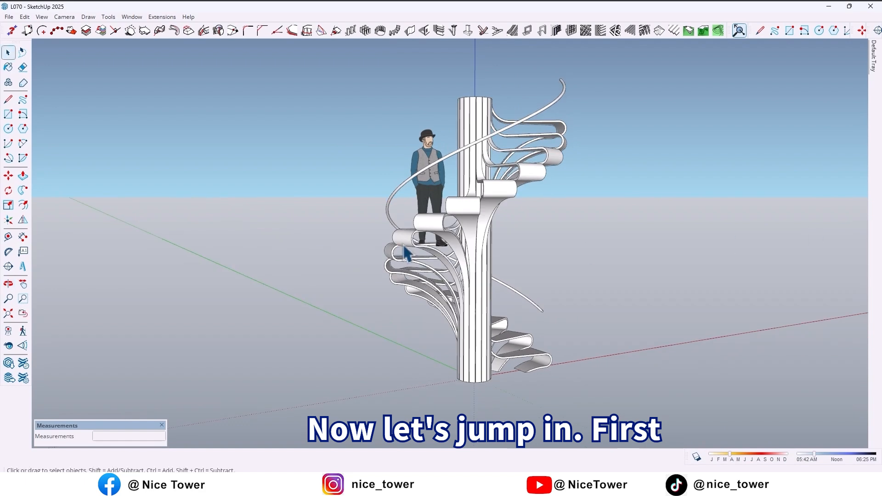
Step: Draw an upright rectangle from the origin (130) and copy its bottom edge upward (140)
{"action": "left_click", "coordinate": [8, 115]}
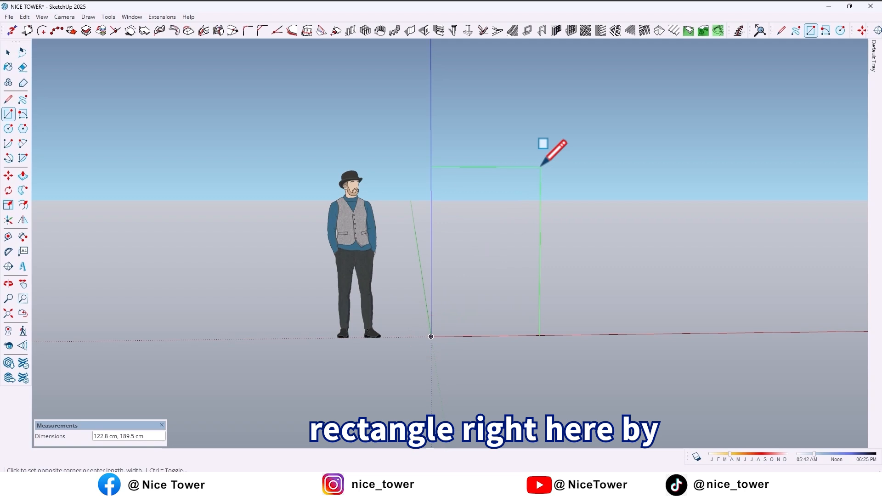
{"action": "type", "text": "130"}
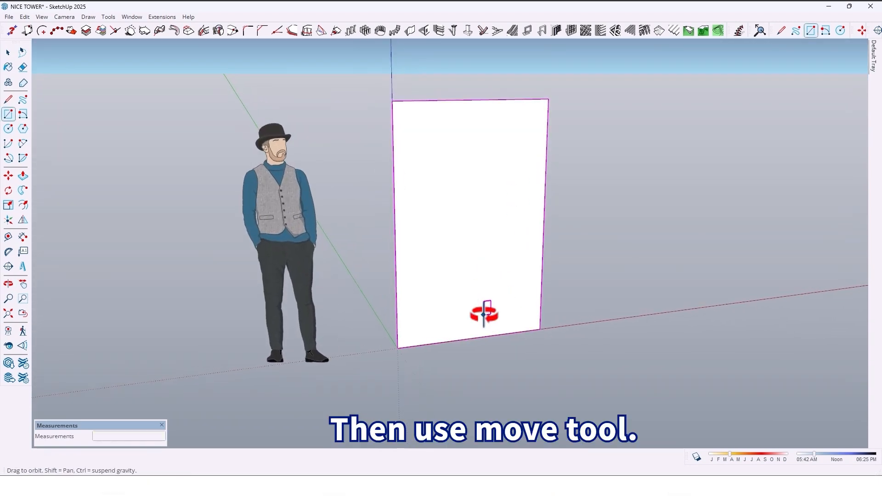
{"action": "left_click", "coordinate": [8, 176]}
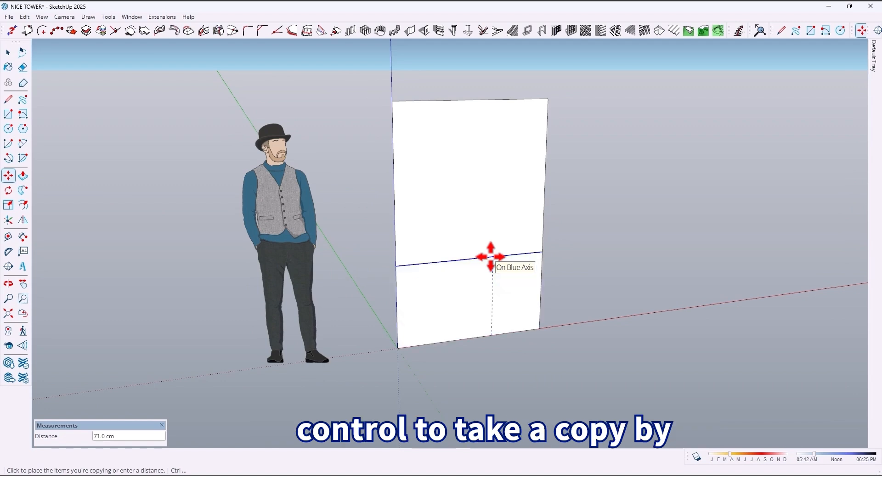
{"action": "type", "text": "140"}
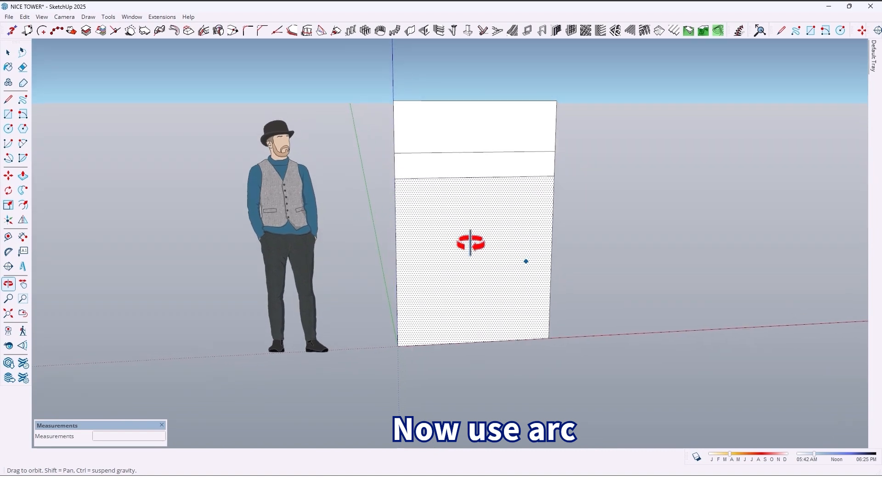
Step: Round the rectangle's corners with arcs into a nose and a sweeping lower curve
{"action": "left_click", "coordinate": [23, 142]}
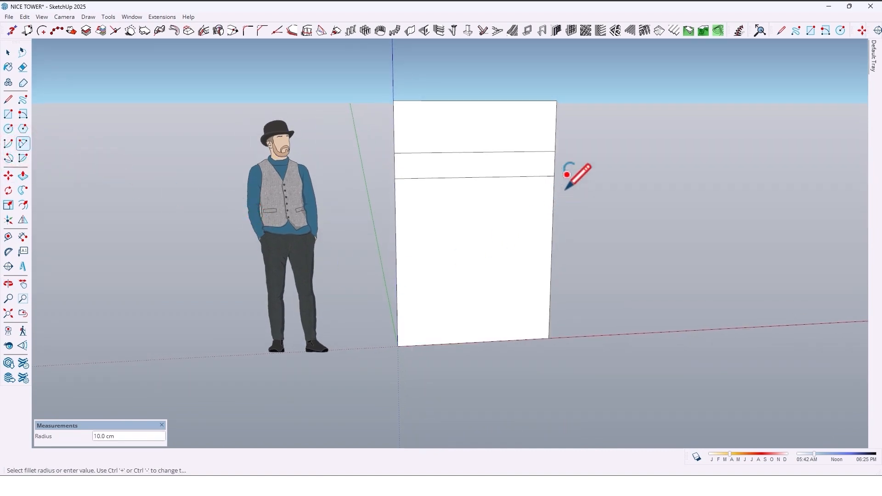
{"action": "left_click", "coordinate": [565, 175]}
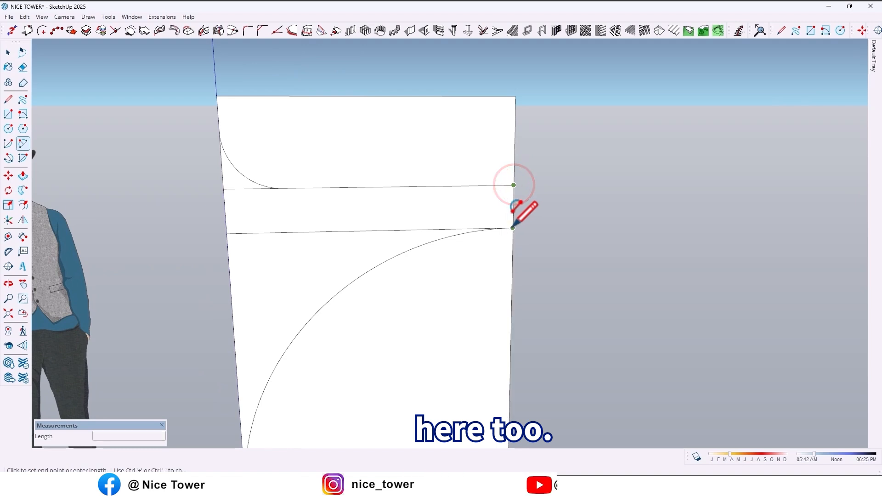
{"action": "left_click", "coordinate": [513, 227]}
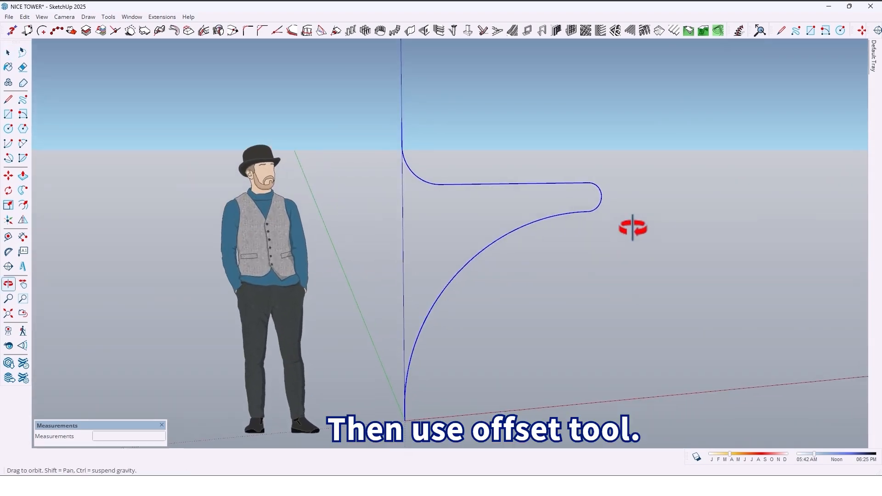
Step: Offset the curved profile by 3 and close the open end with a line to form a face
{"action": "left_click", "coordinate": [23, 205]}
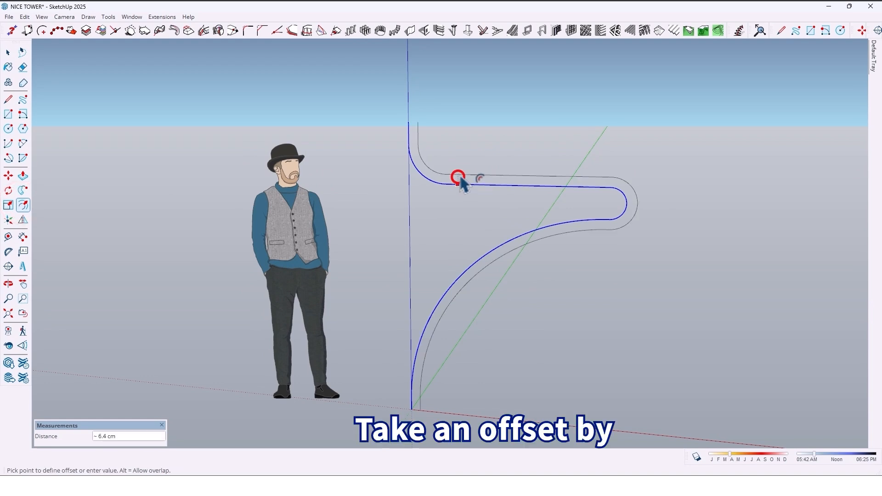
{"action": "mouse_move", "coordinate": [458, 185]}
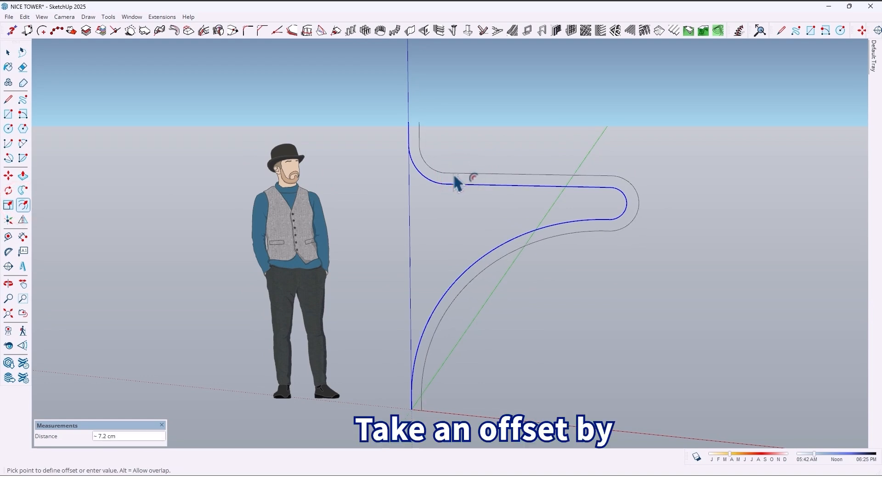
{"action": "type", "text": "3"}
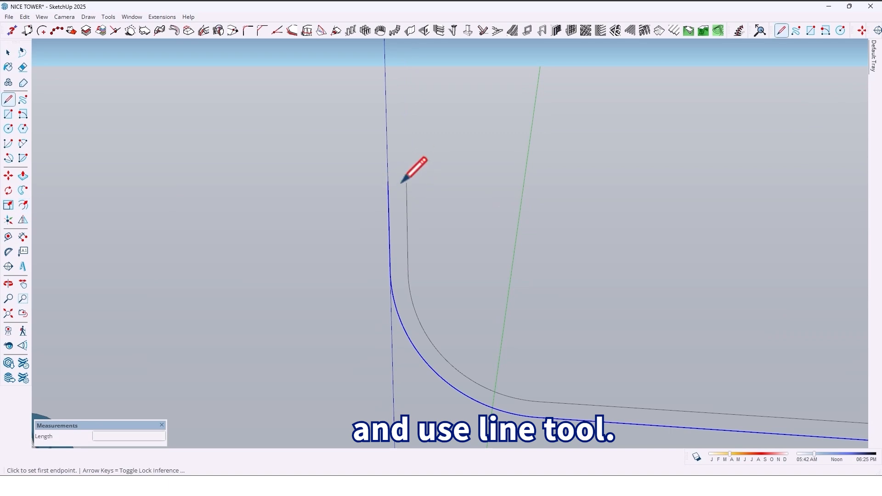
{"action": "left_click", "coordinate": [388, 183]}
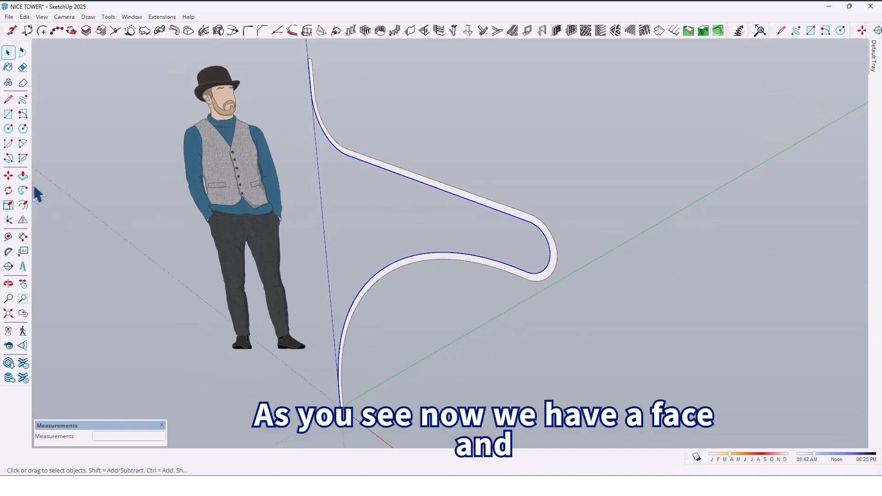
Step: Push/Pull the thin curved face out into a thick solid step piece
{"action": "left_click", "coordinate": [23, 175]}
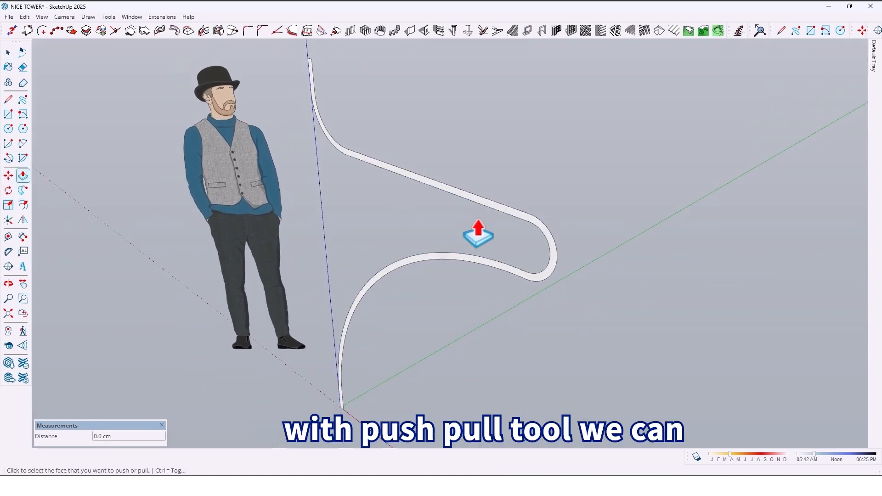
{"action": "left_click_drag", "start_coordinate": [478, 233], "coordinate": [592, 180]}
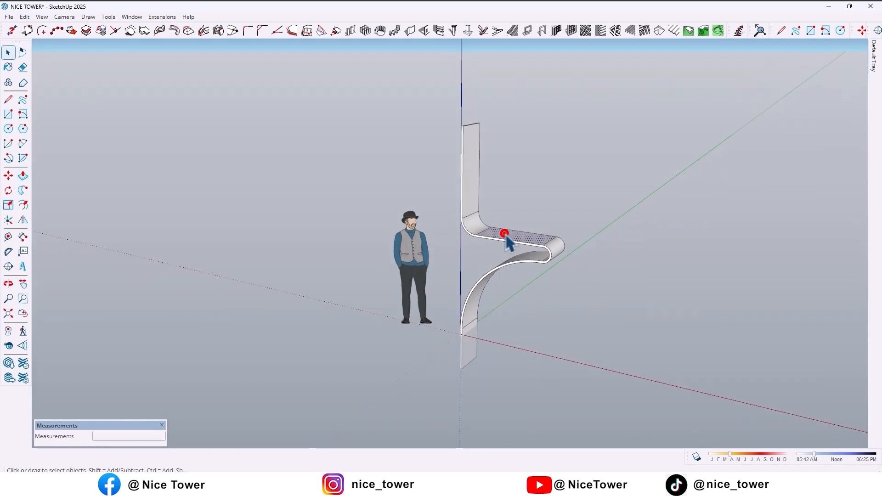
Step: Make the extruded step geometry into a single component via Make Component
{"action": "right_click", "coordinate": [504, 234]}
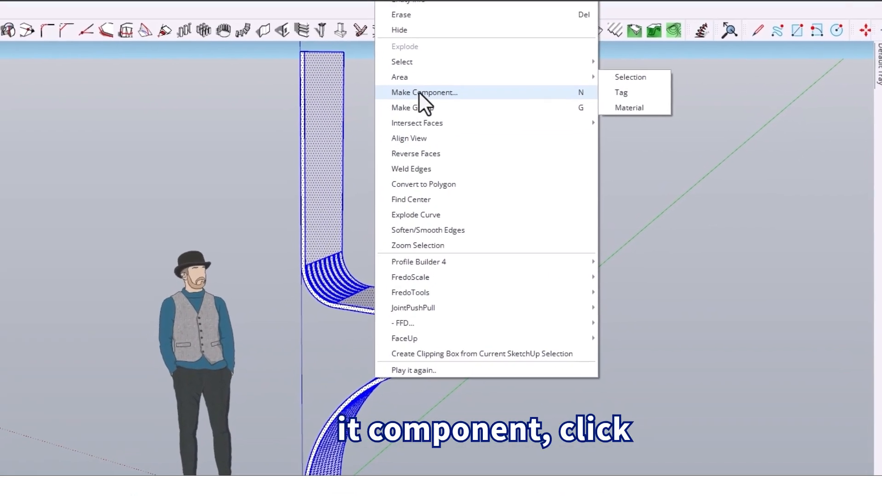
{"action": "left_click", "coordinate": [424, 92]}
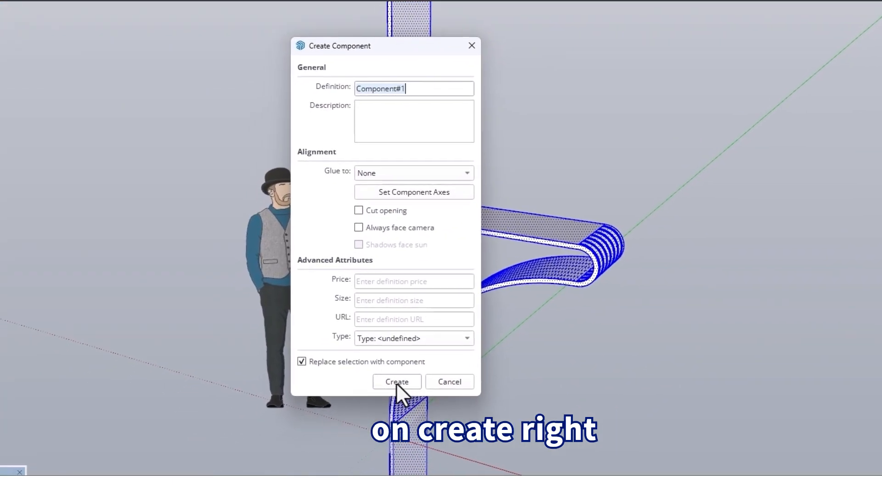
{"action": "left_click", "coordinate": [396, 381]}
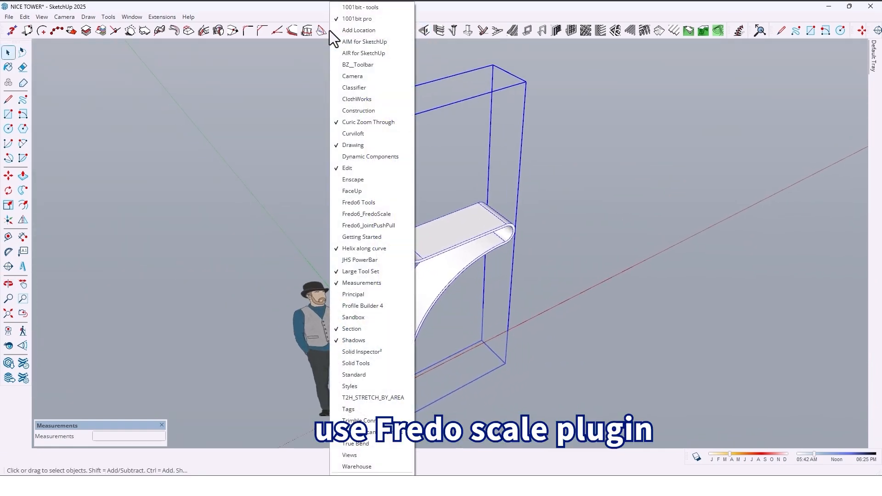
Step: Taper the step with FredoScale Box Tapering along the green axis to 0.75 scale
{"action": "left_click", "coordinate": [366, 214]}
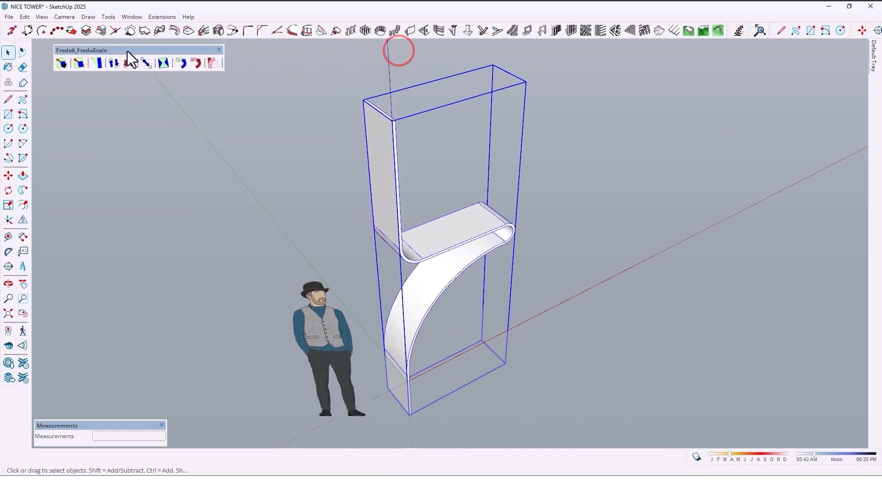
{"action": "left_click_drag", "start_coordinate": [81, 50], "coordinate": [60, 46]}
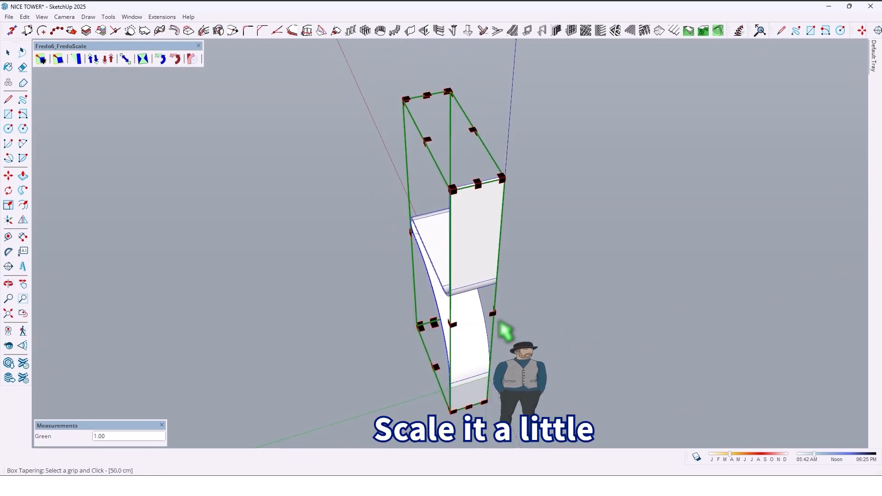
{"action": "left_click_drag", "start_coordinate": [504, 332], "coordinate": [481, 318]}
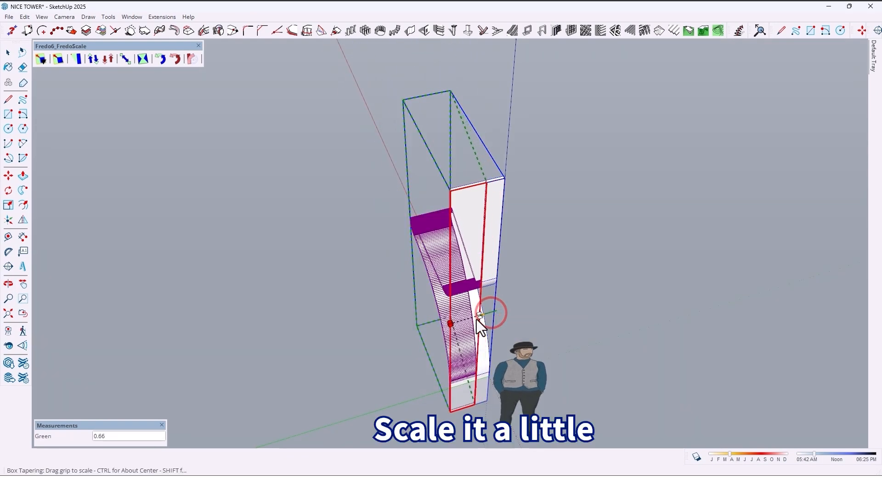
{"action": "left_click_drag", "start_coordinate": [478, 315], "coordinate": [466, 321]}
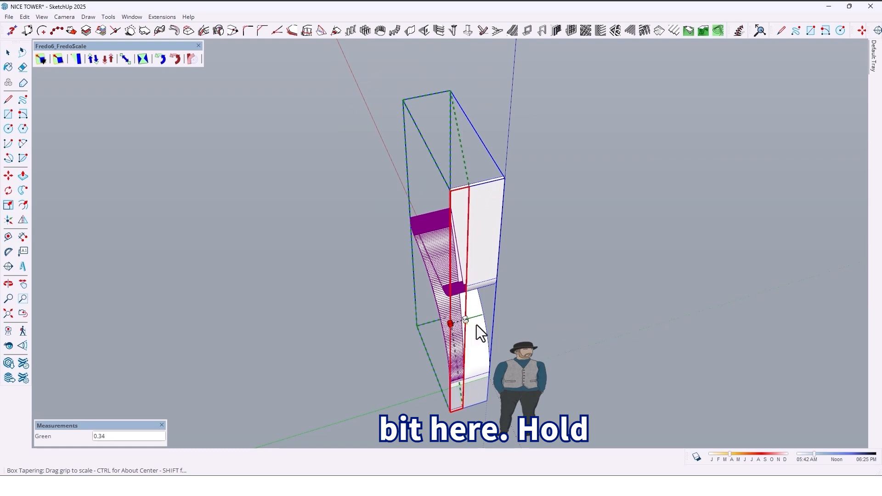
{"action": "left_click_drag", "start_coordinate": [464, 321], "coordinate": [483, 314]}
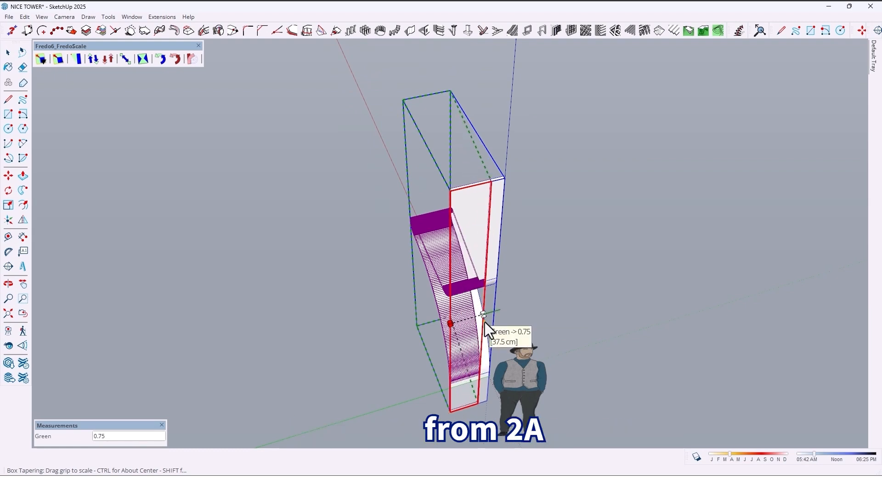
{"action": "left_click_drag", "start_coordinate": [485, 325], "coordinate": [479, 316]}
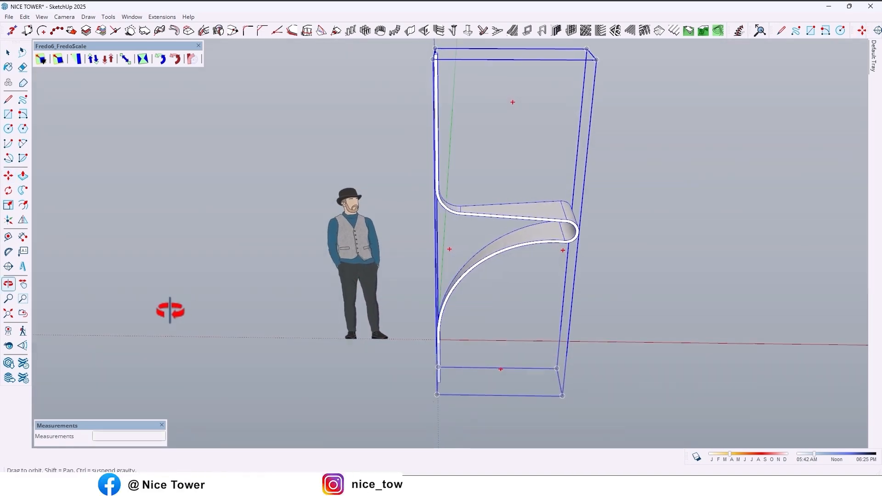
{"action": "left_click_drag", "start_coordinate": [170, 310], "coordinate": [421, 371]}
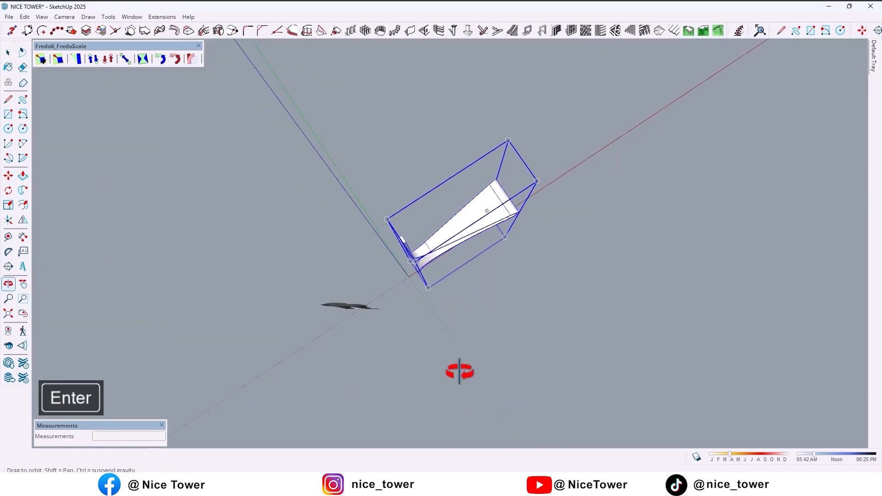
{"action": "left_click_drag", "start_coordinate": [459, 371], "coordinate": [436, 426]}
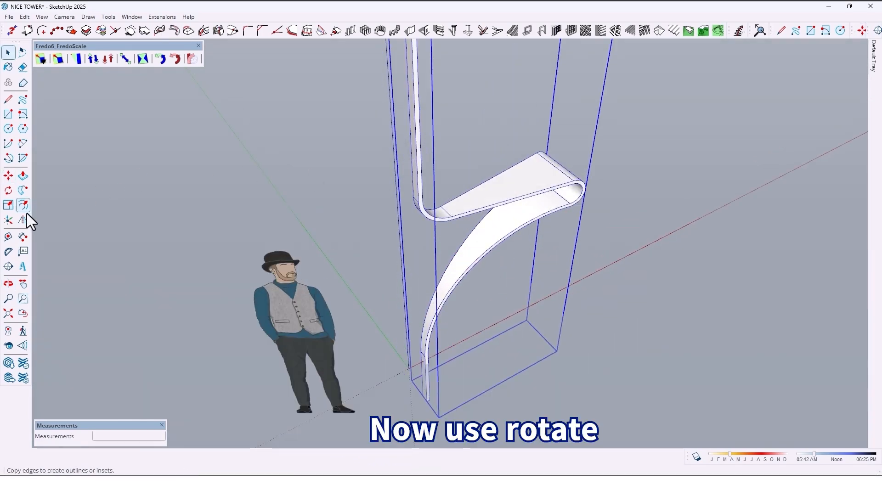
Step: Rotate-copy the step around the column axis and raise the copy by 20 cm
{"action": "left_click", "coordinate": [8, 190]}
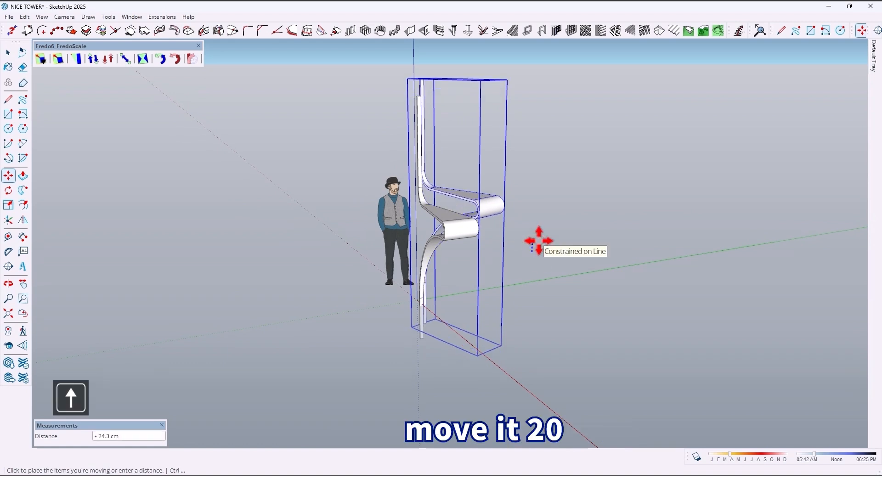
{"action": "type", "text": "20"}
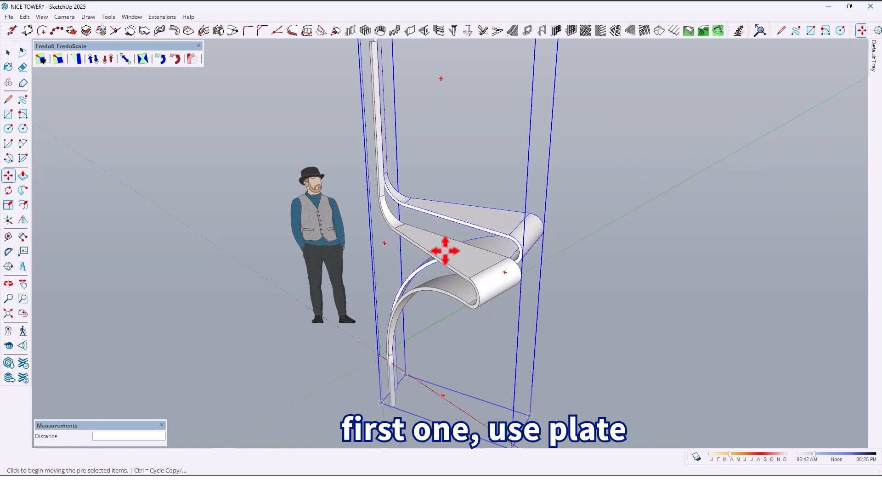
Step: Use Play it again to repeat the rotate-and-raise copy, stacking steps up the column
{"action": "right_click", "coordinate": [445, 250]}
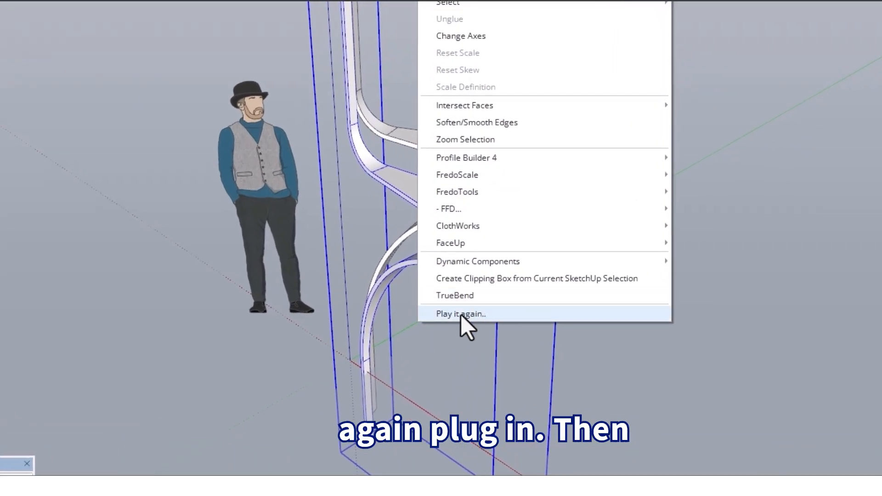
{"action": "left_click", "coordinate": [460, 313]}
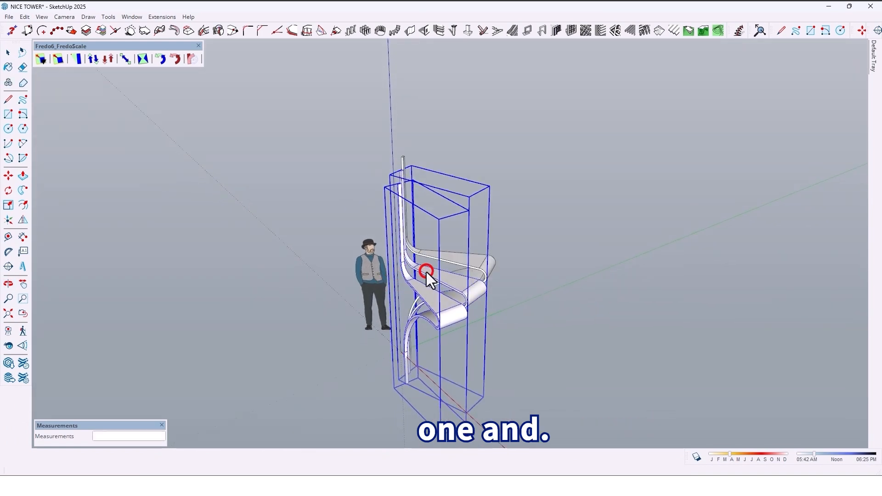
{"action": "left_click", "coordinate": [426, 271]}
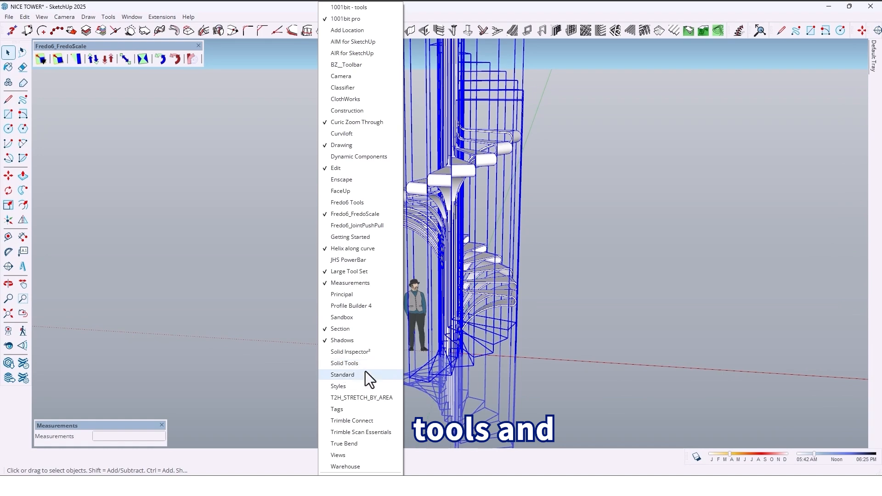
Step: Enable Solid Tools and Union all the spiral steps into one solid
{"action": "left_click", "coordinate": [344, 363]}
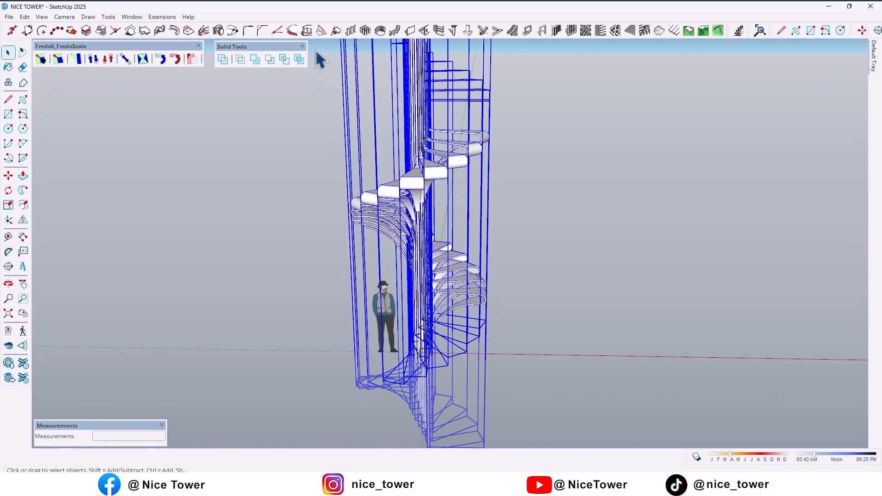
{"action": "left_click", "coordinate": [253, 59]}
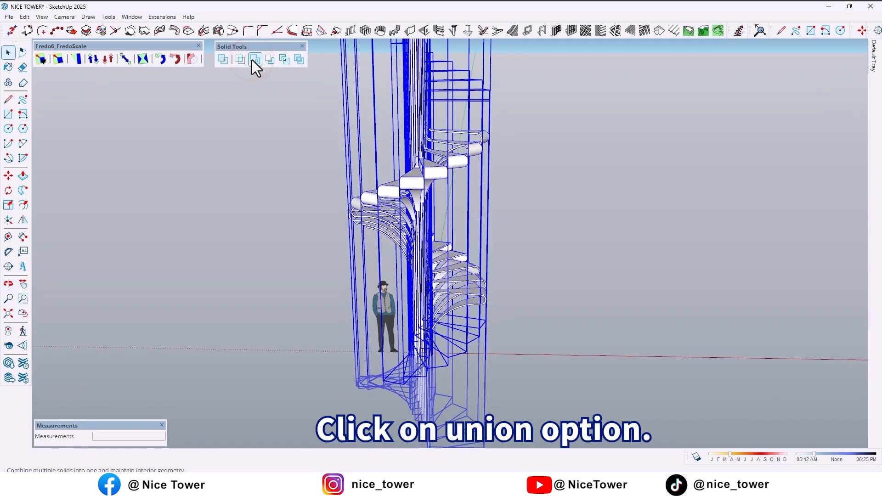
{"action": "left_click", "coordinate": [253, 60]}
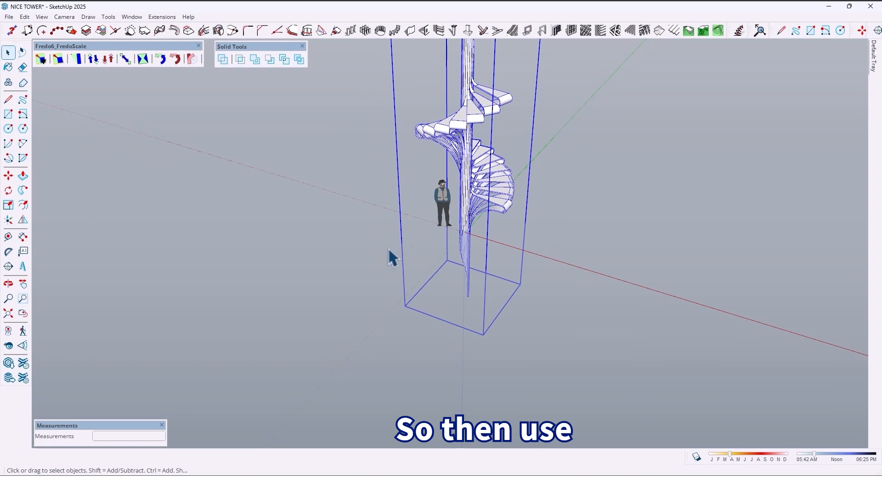
Step: Draw a rectangle beneath the staircase and pull it into a box around the base
{"action": "left_click", "coordinate": [8, 113]}
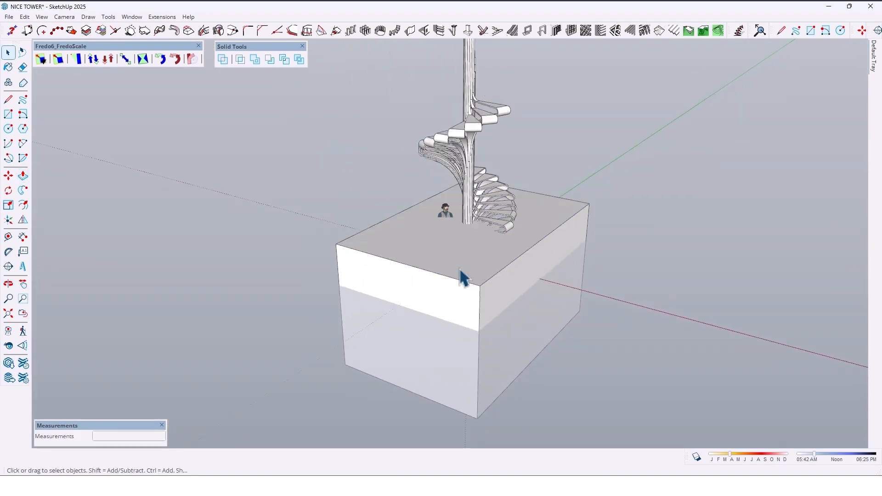
{"action": "left_click", "coordinate": [461, 275]}
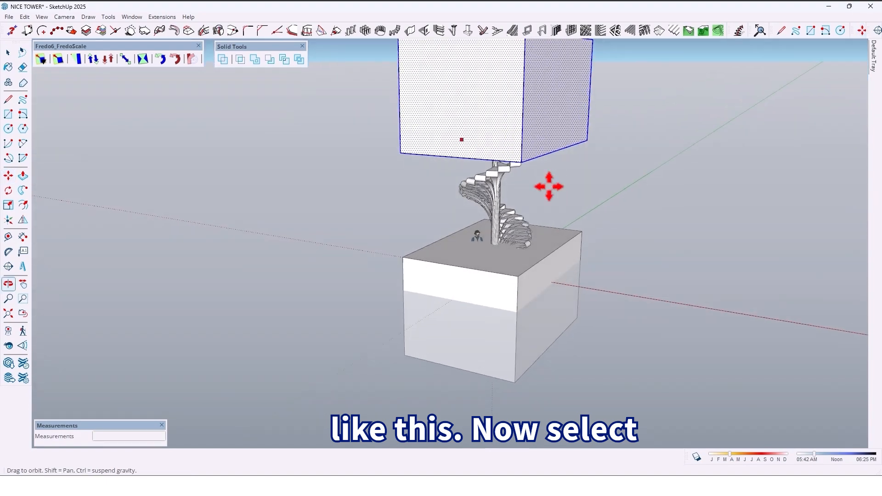
Step: Copy the box up above the staircase and group both boxes together
{"action": "left_click", "coordinate": [458, 290]}
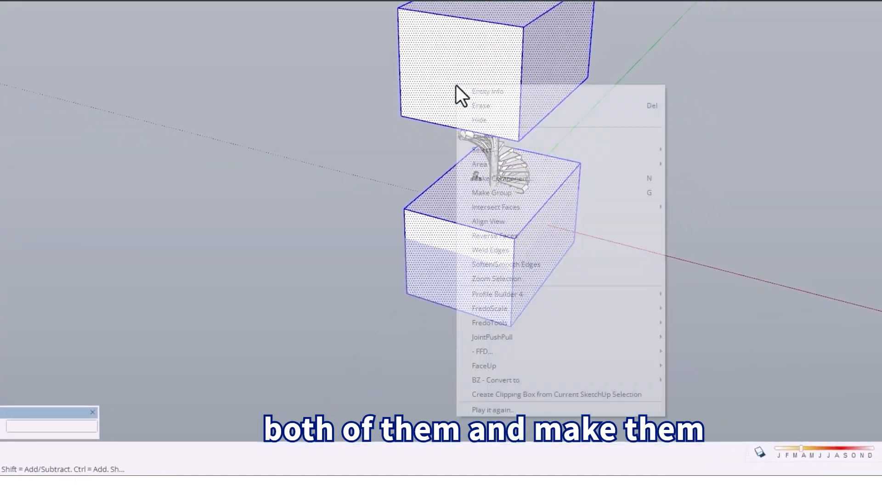
{"action": "left_click", "coordinate": [492, 192]}
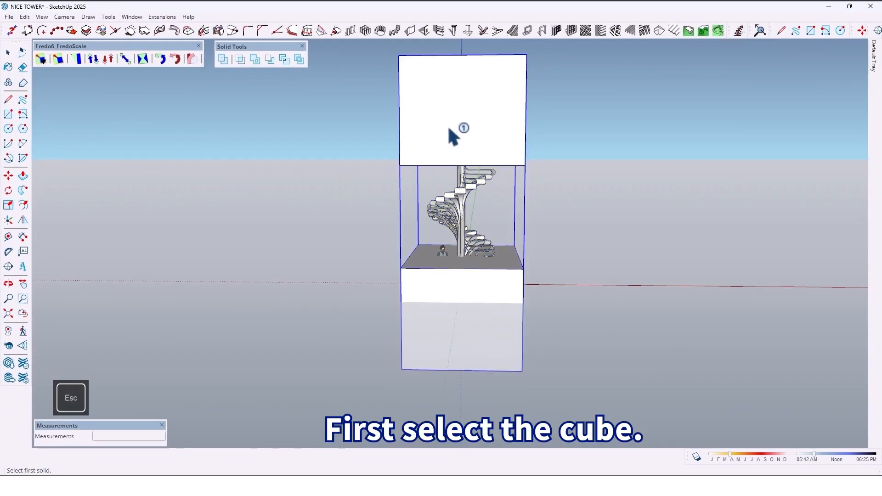
{"action": "mouse_move", "coordinate": [454, 118]}
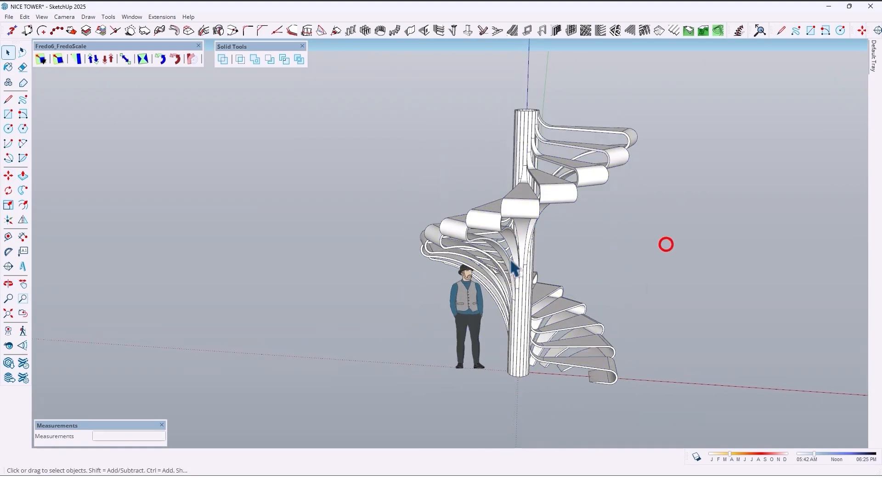
{"action": "left_click_drag", "start_coordinate": [665, 244], "coordinate": [450, 258]}
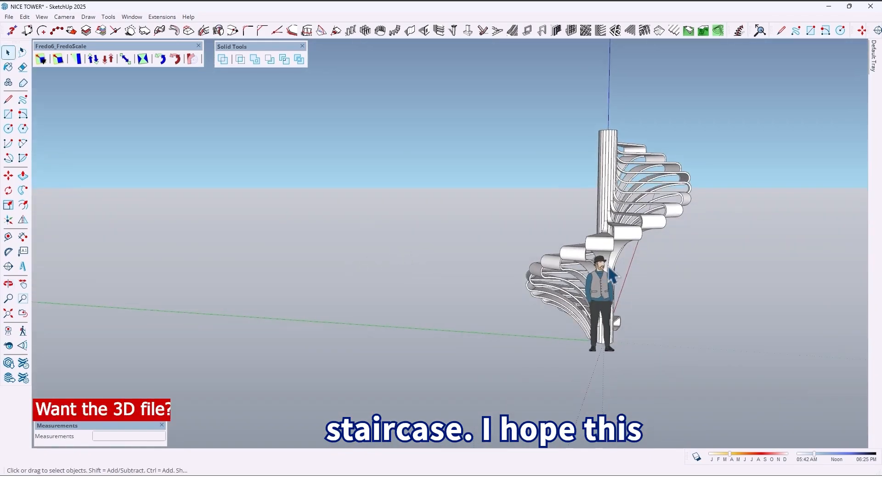
{"action": "left_click_drag", "start_coordinate": [607, 276], "coordinate": [529, 248]}
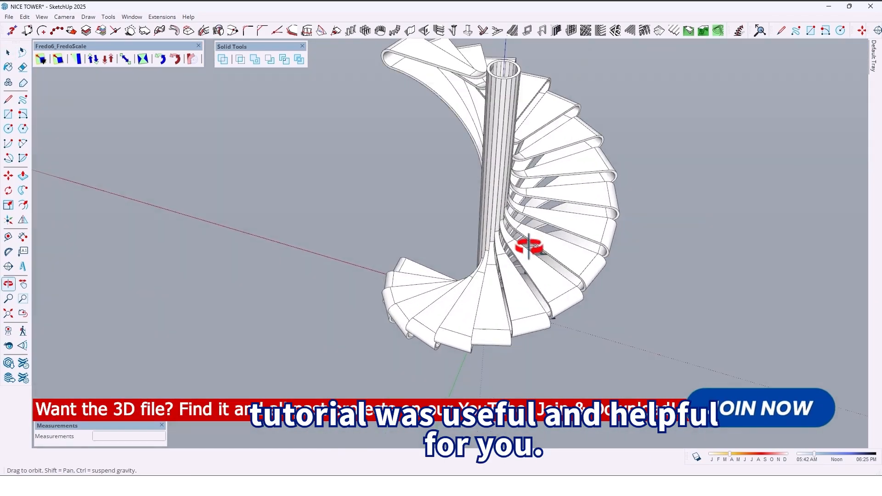